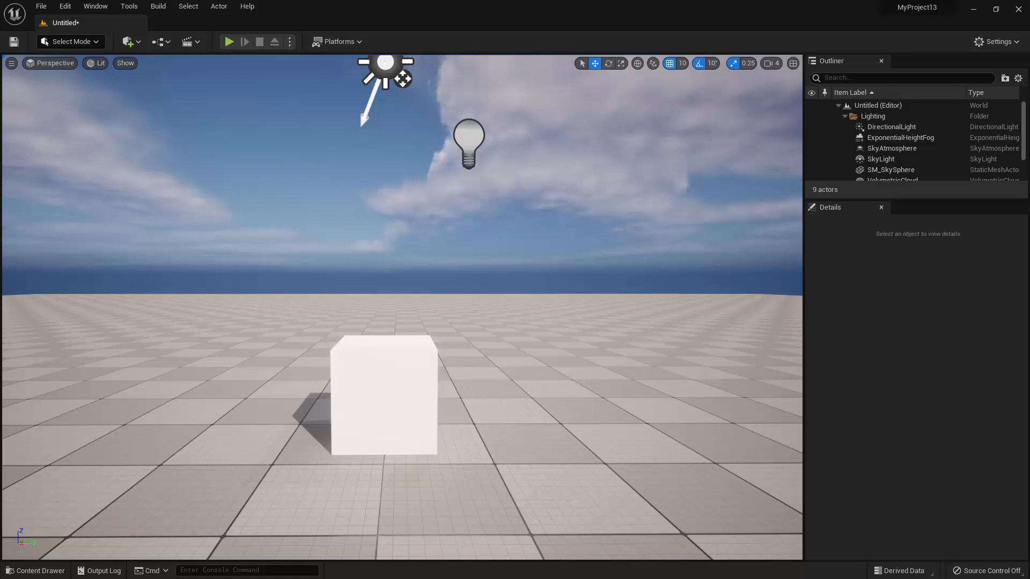
mouse_move(980, 414)
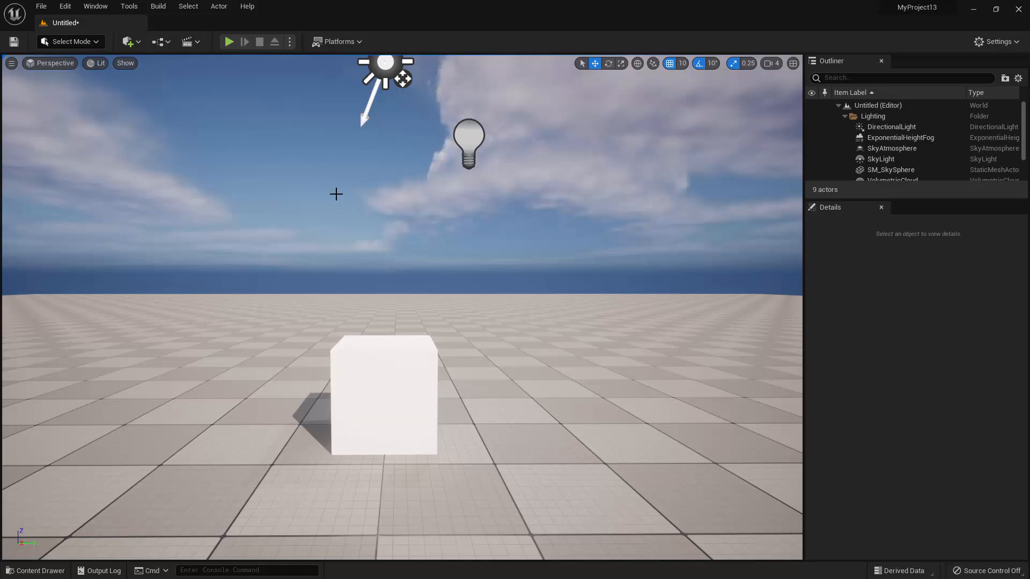
Step: Start Play In Editor to run the cube scene, which shows a lighting-rebuild warning
click(229, 42)
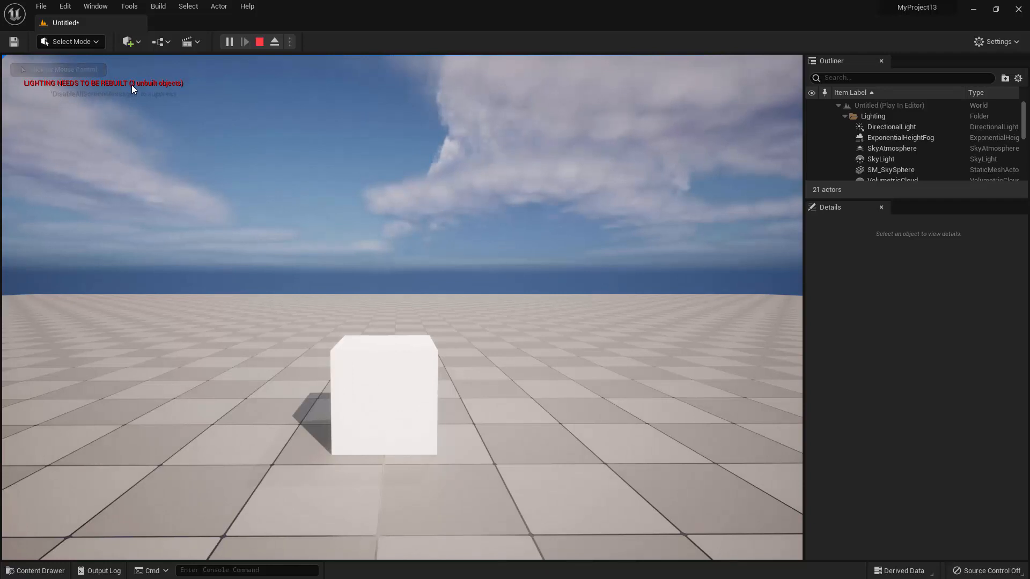
click(259, 42)
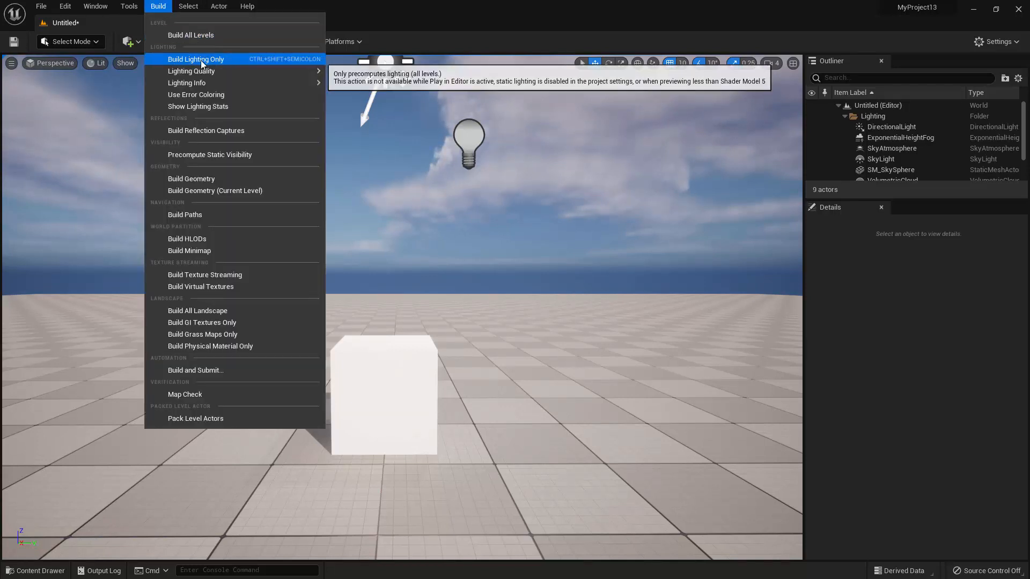
Step: Run Build Lighting Only, then play the level again to confirm the warning is gone
click(195, 59)
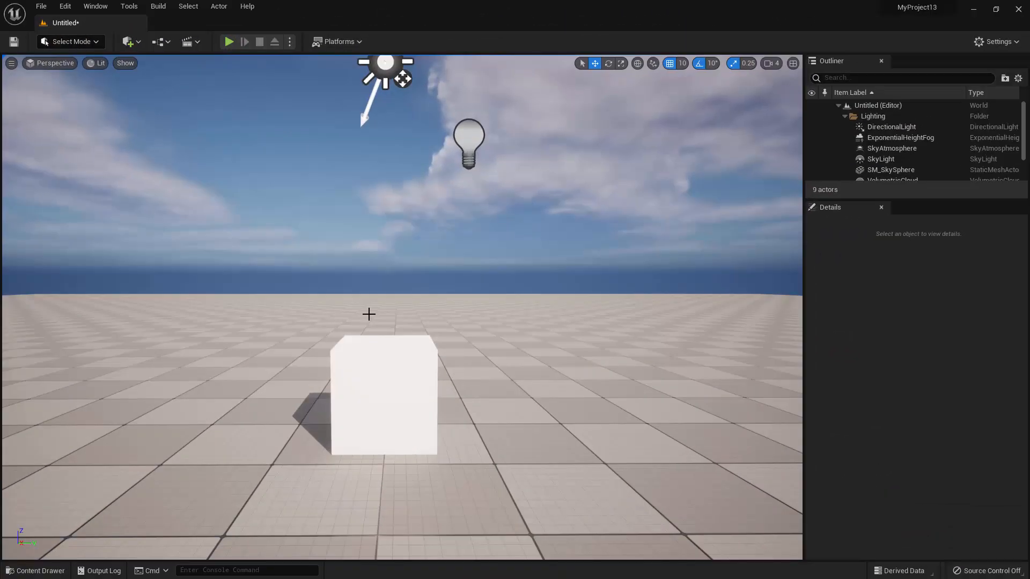
click(229, 42)
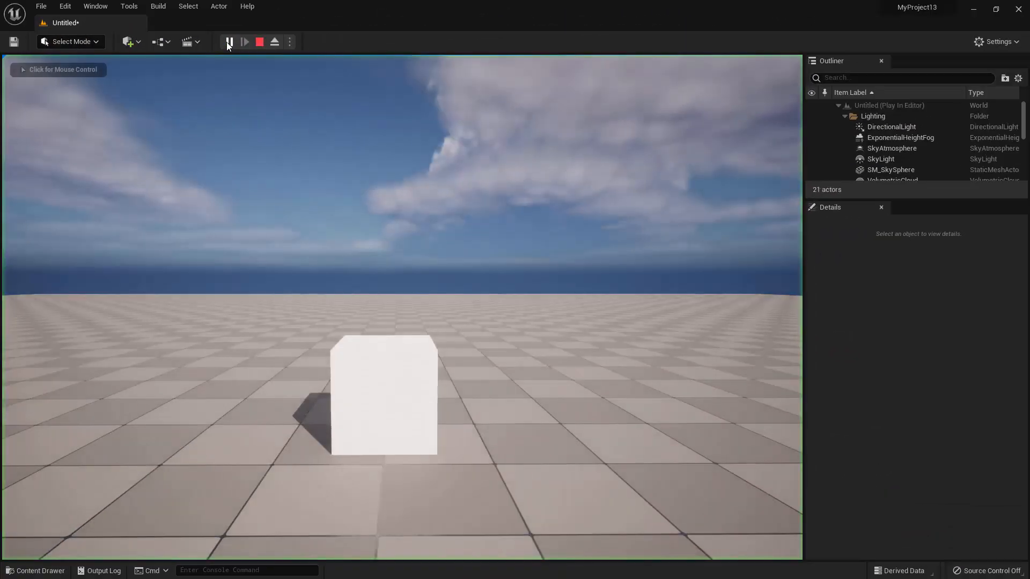